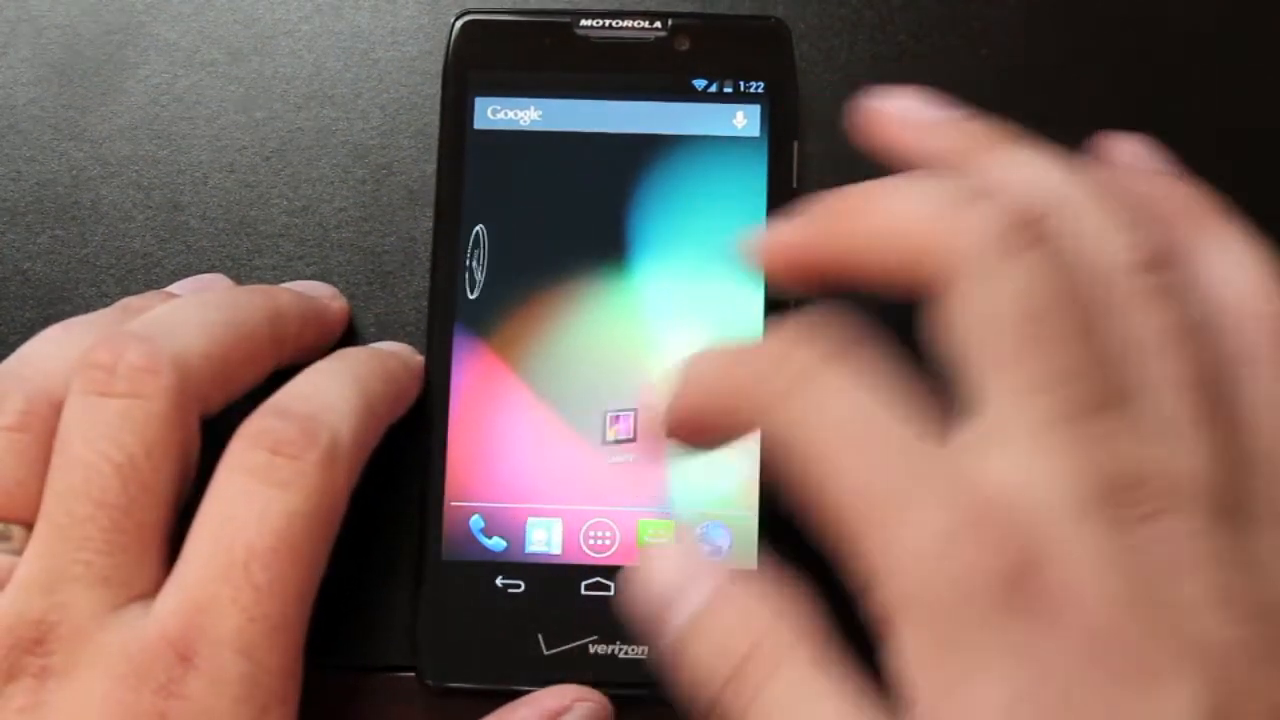
View the About phone information in Settings and return to the home screen.
click(602, 534)
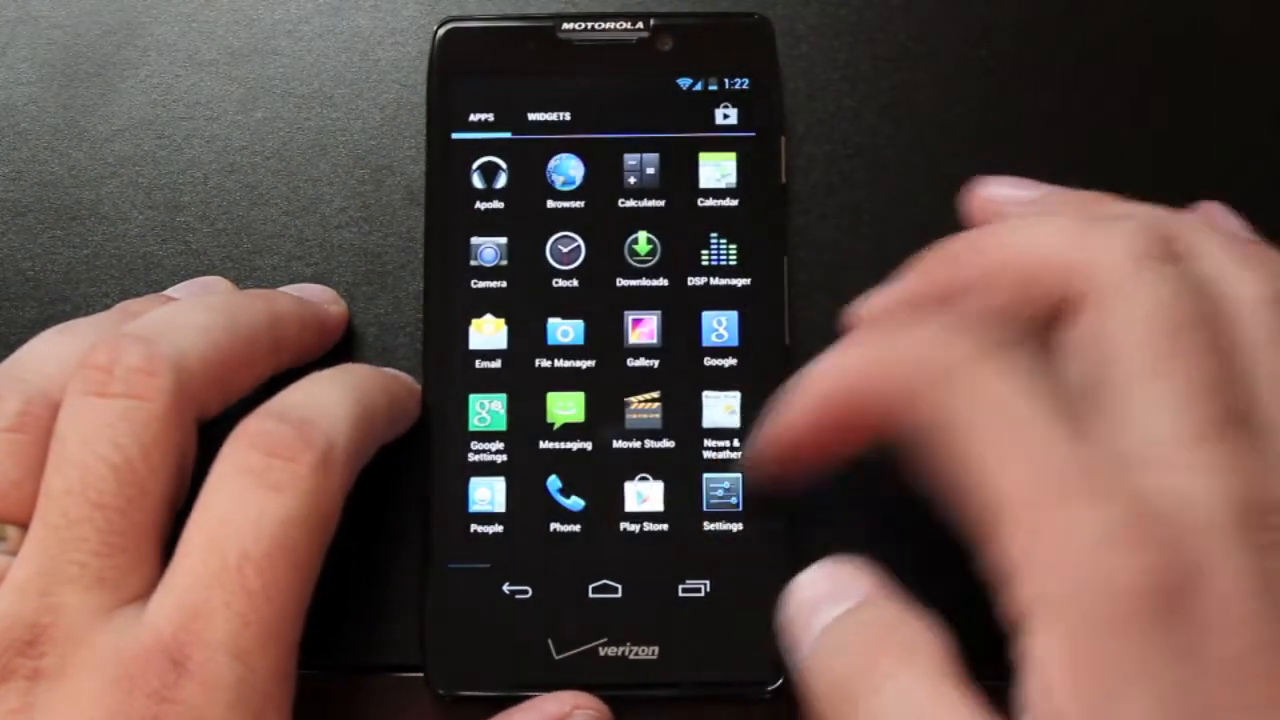
click(720, 498)
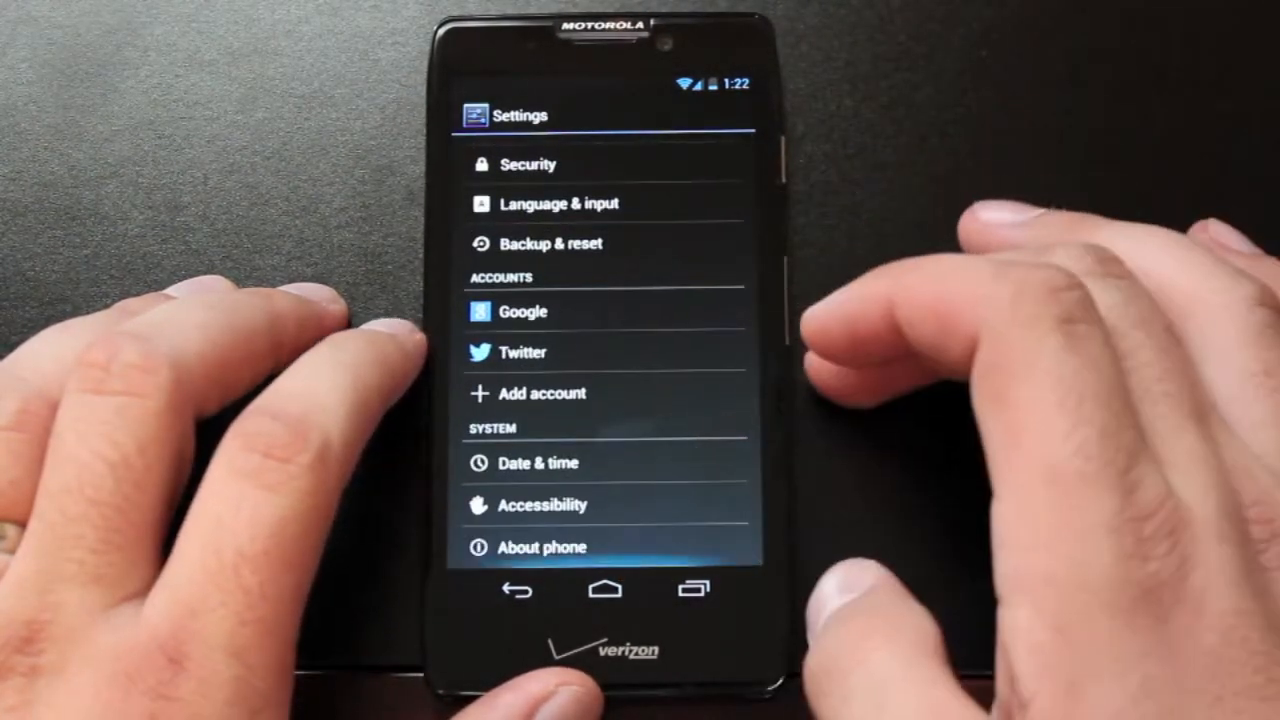
click(540, 546)
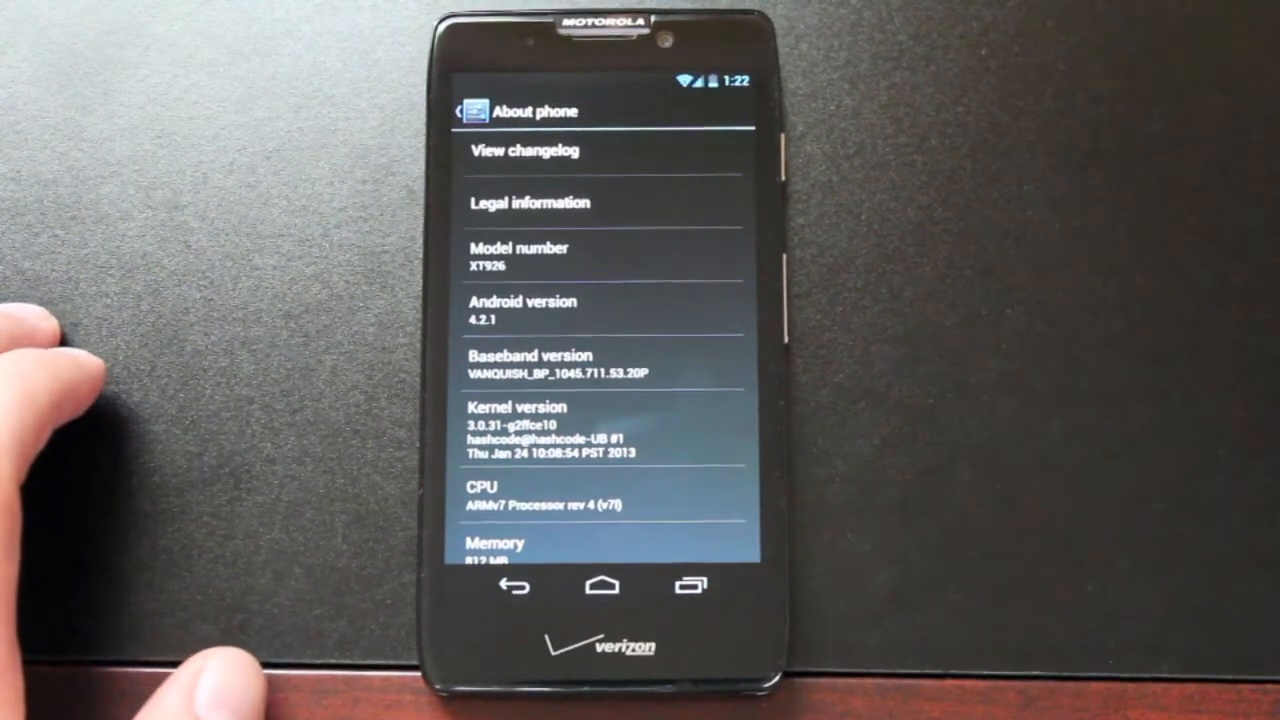
scroll(down, 3)
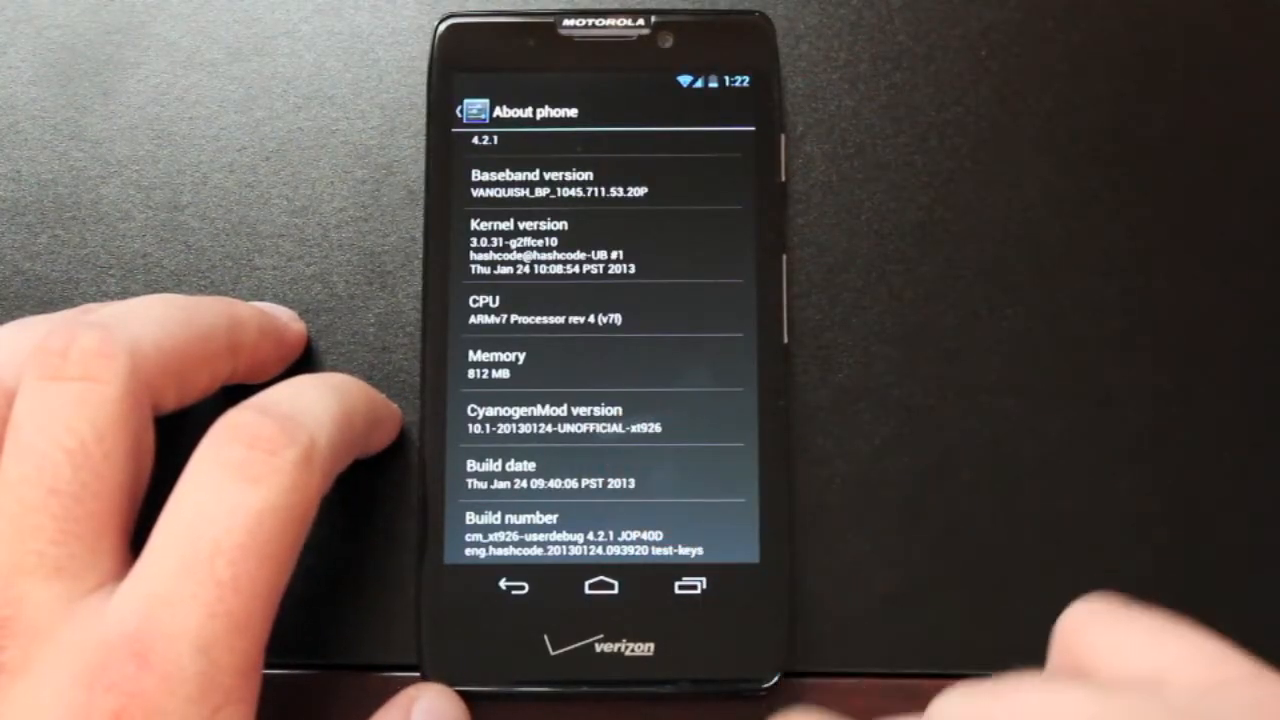
click(600, 586)
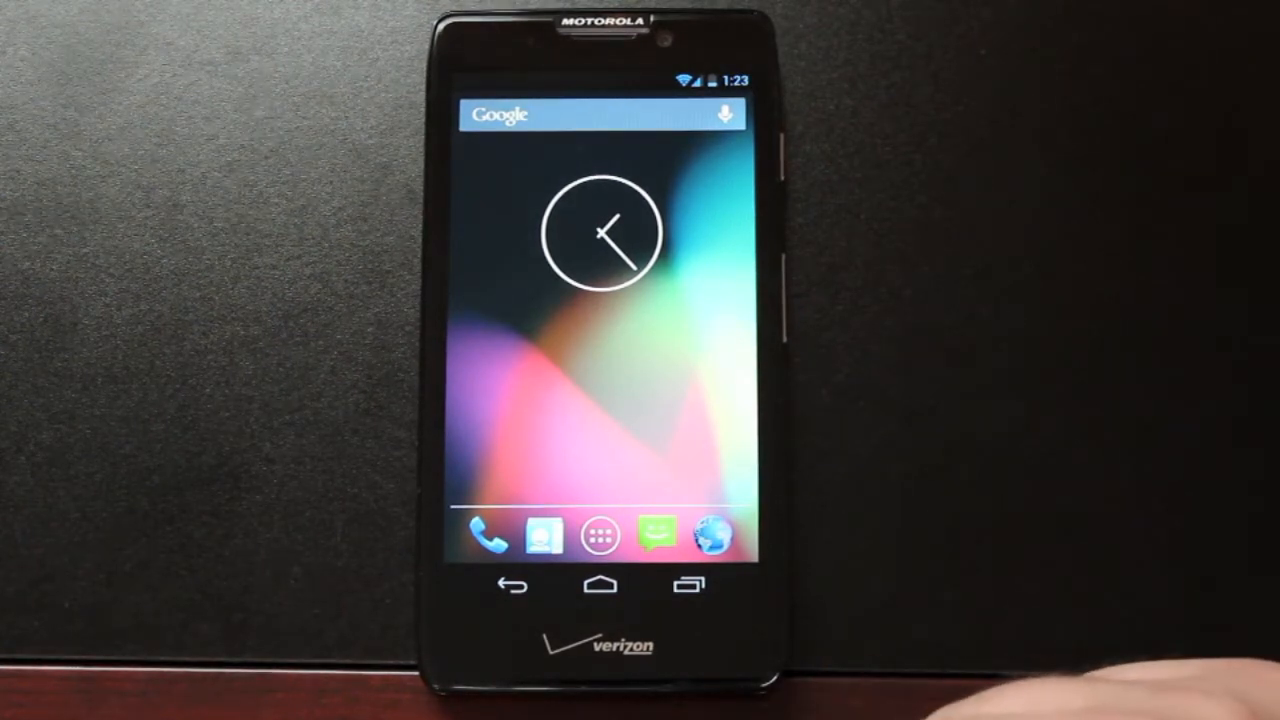
Review Launcher > Homescreen preferences and go back to the main Settings list.
click(600, 536)
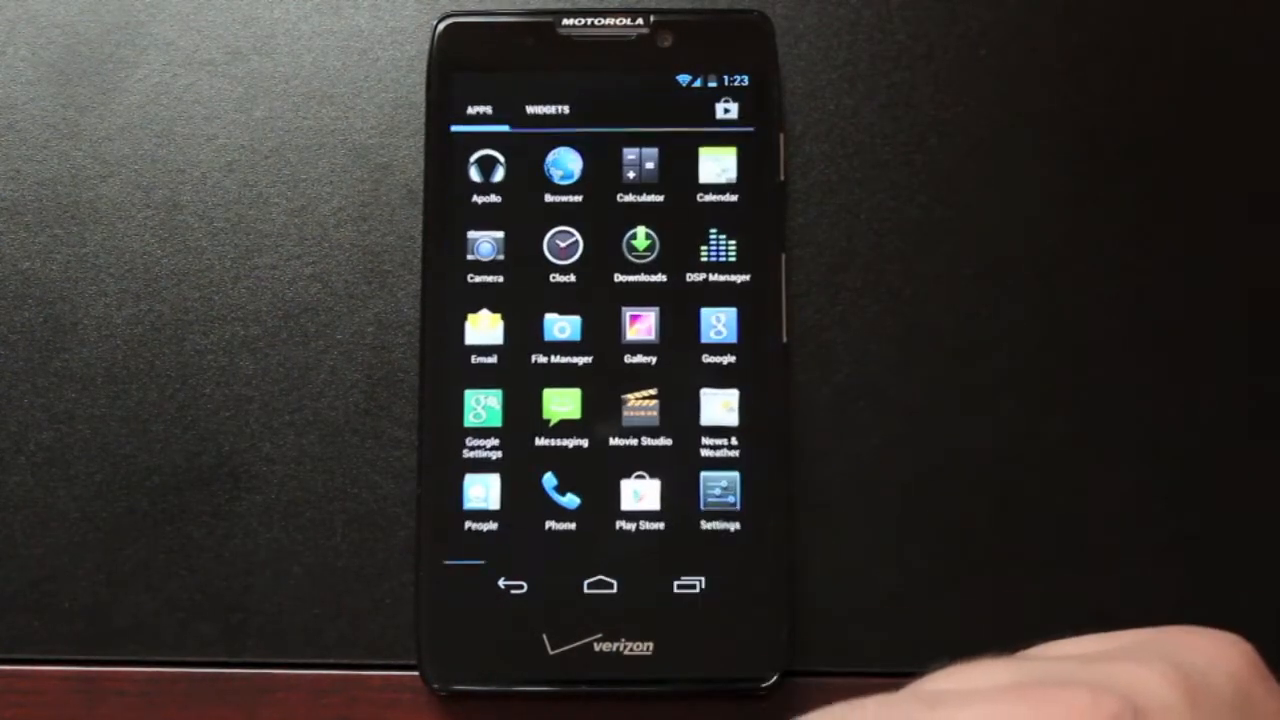
click(720, 496)
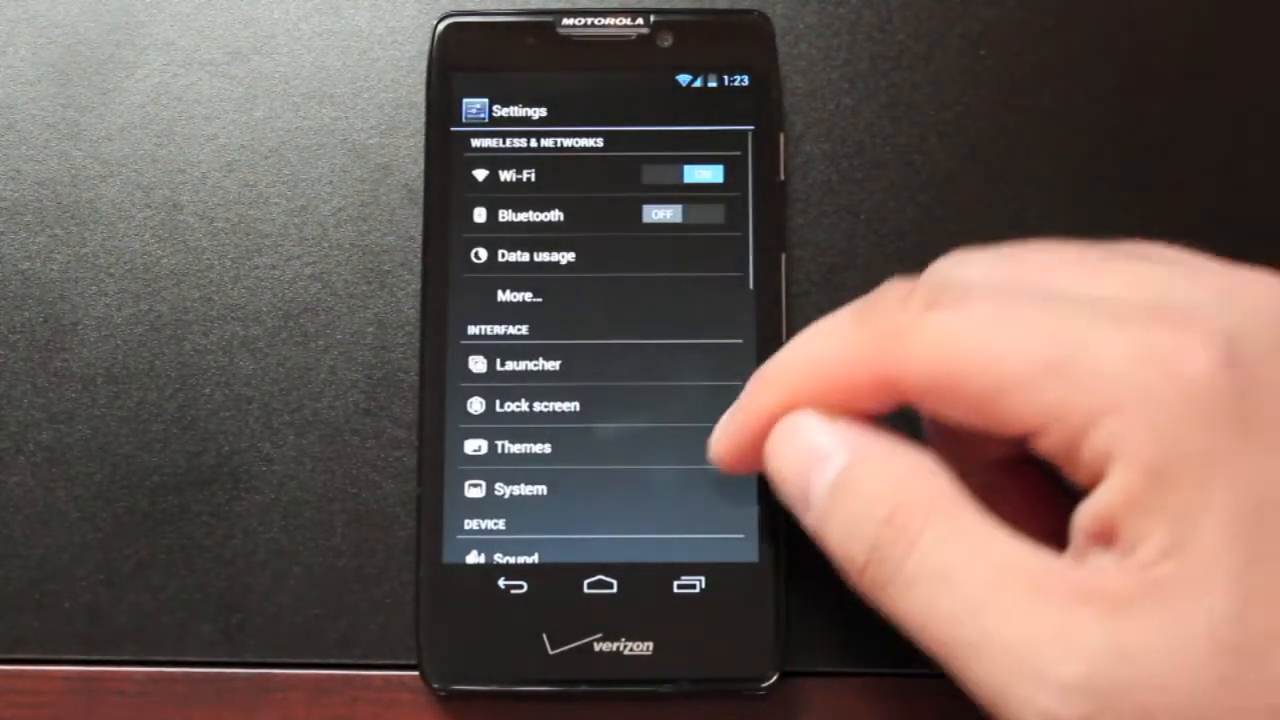
click(520, 296)
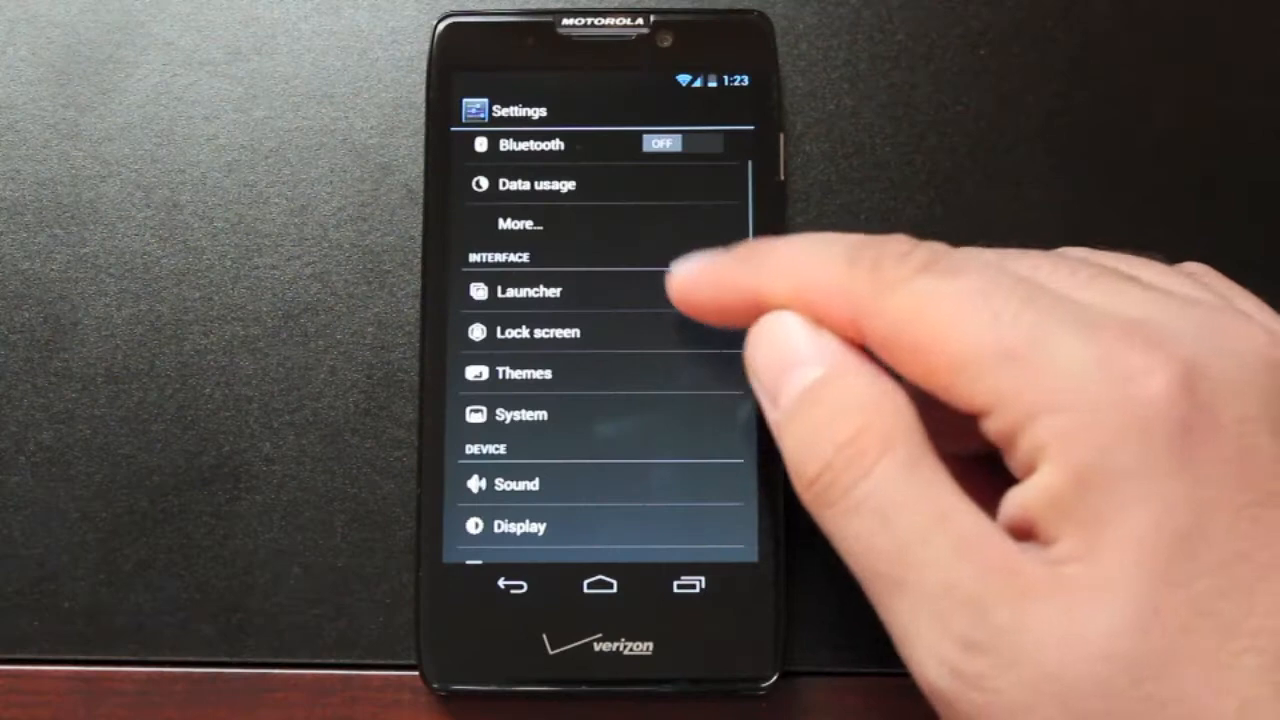
click(528, 292)
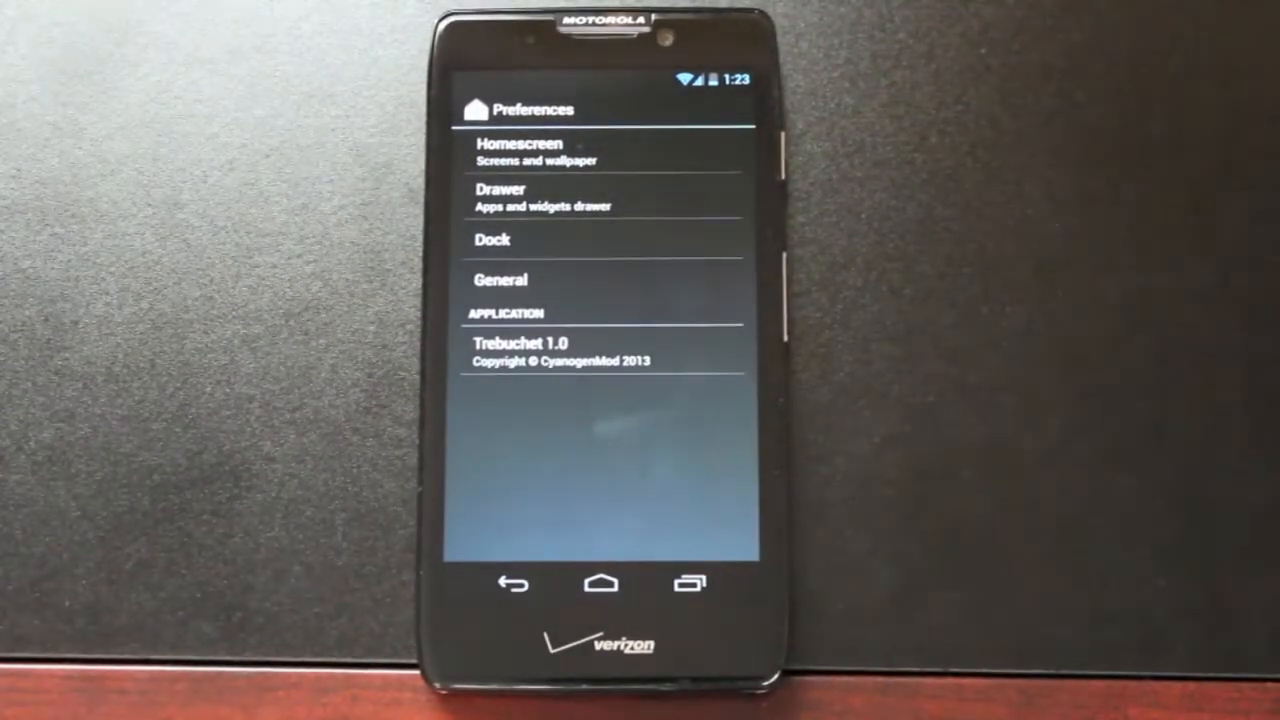
click(520, 150)
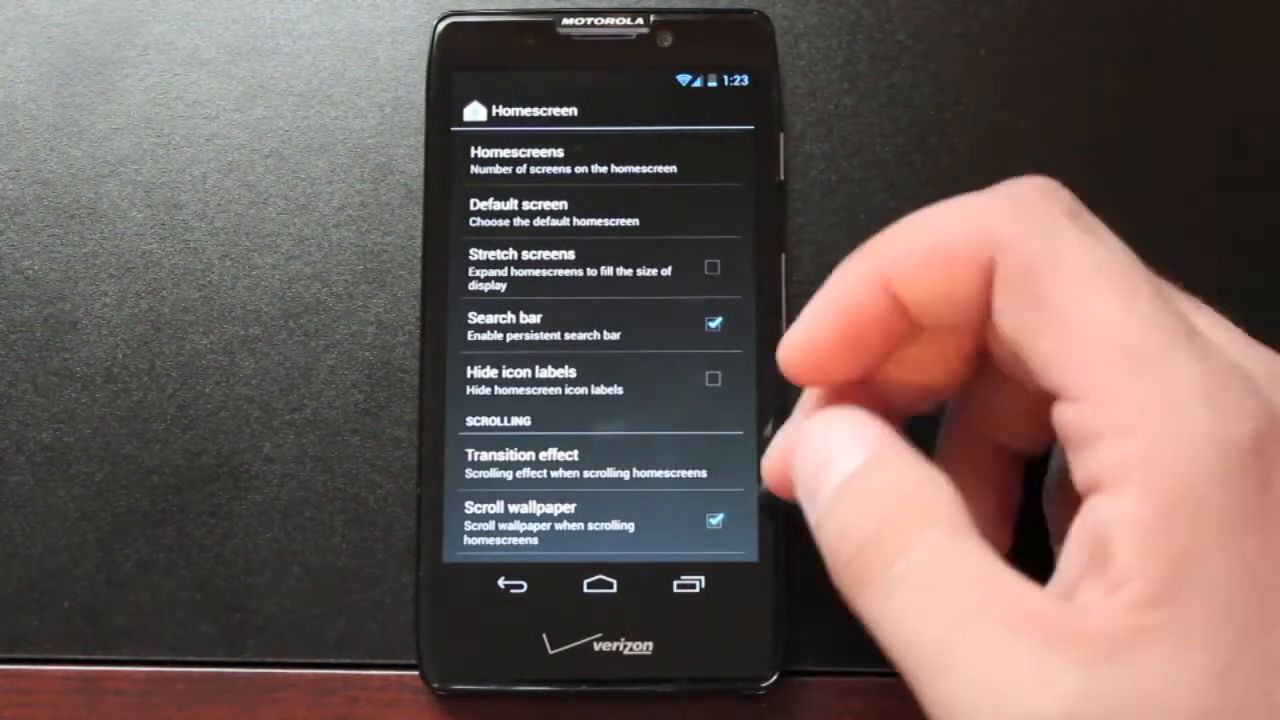
click(516, 464)
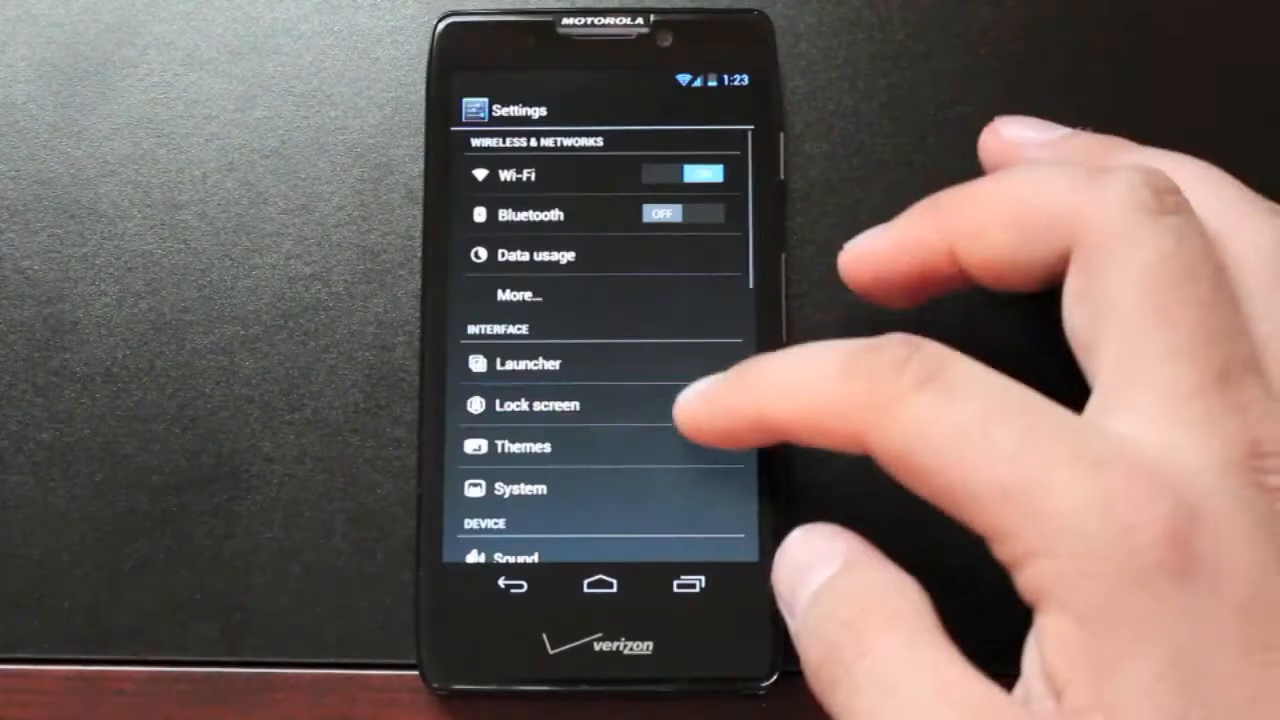
Set lock screen Battery status to Always on and view the slider shortcuts editor.
click(536, 404)
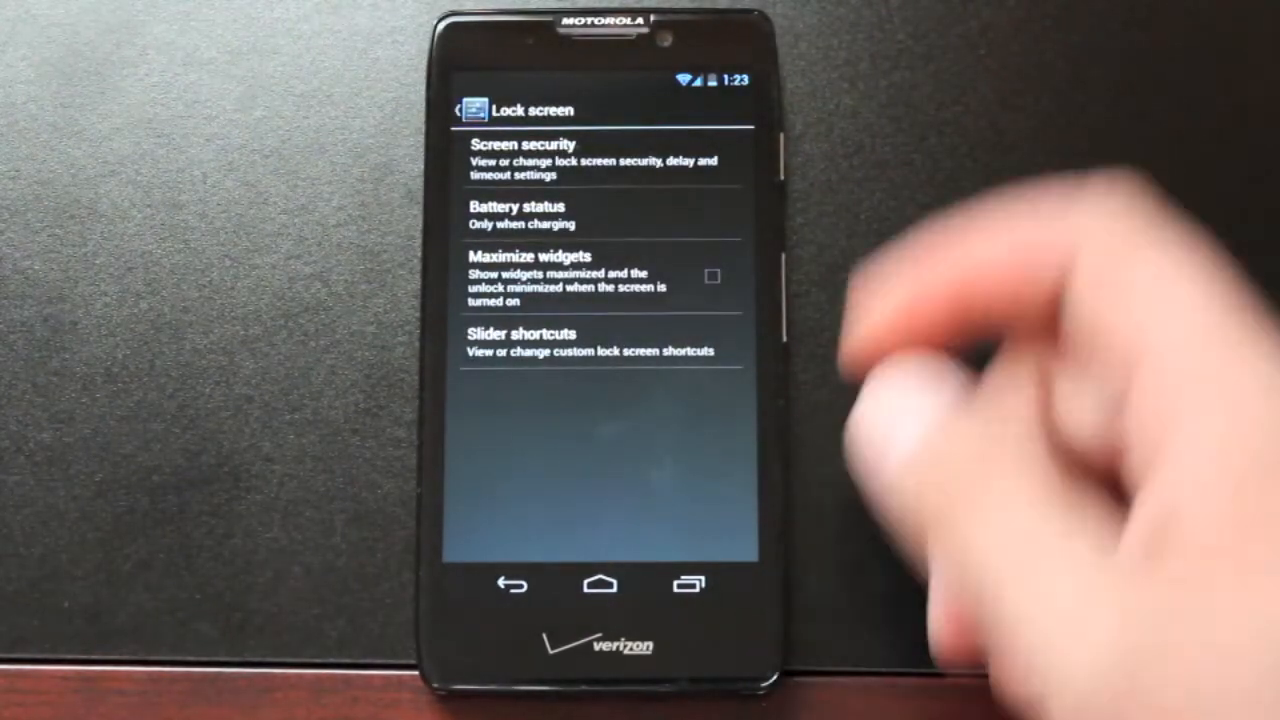
click(516, 214)
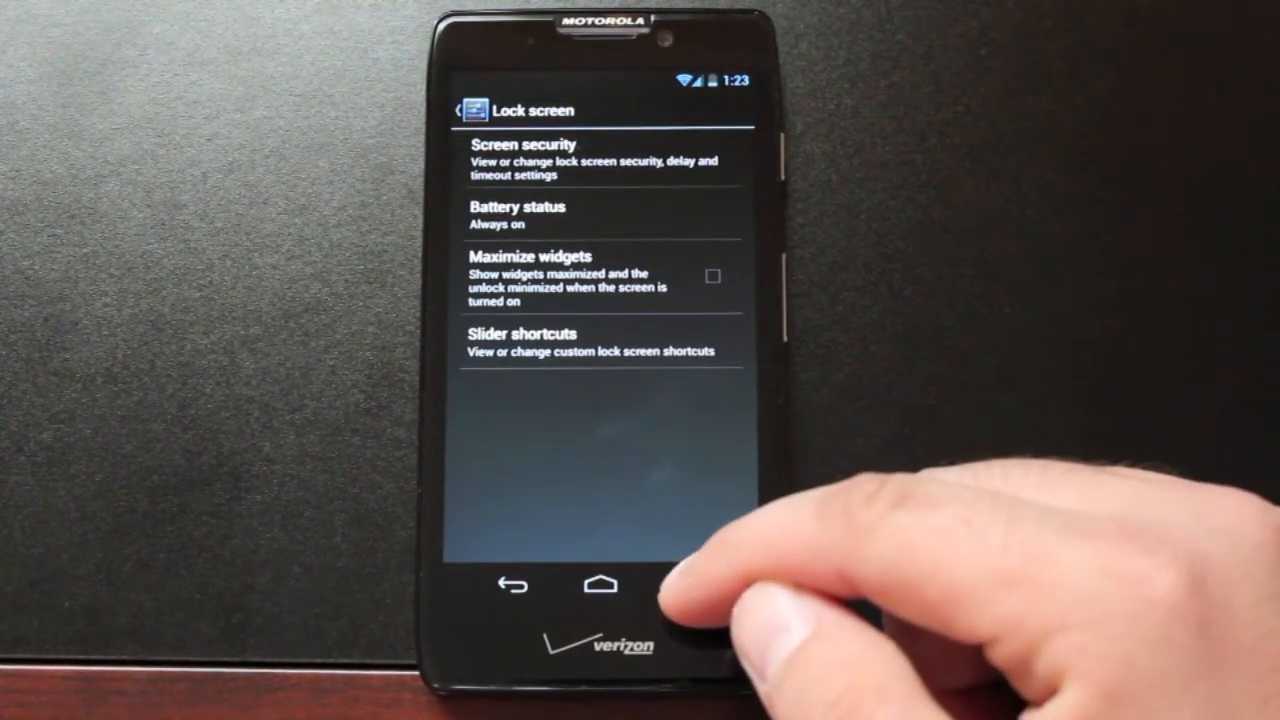
click(520, 340)
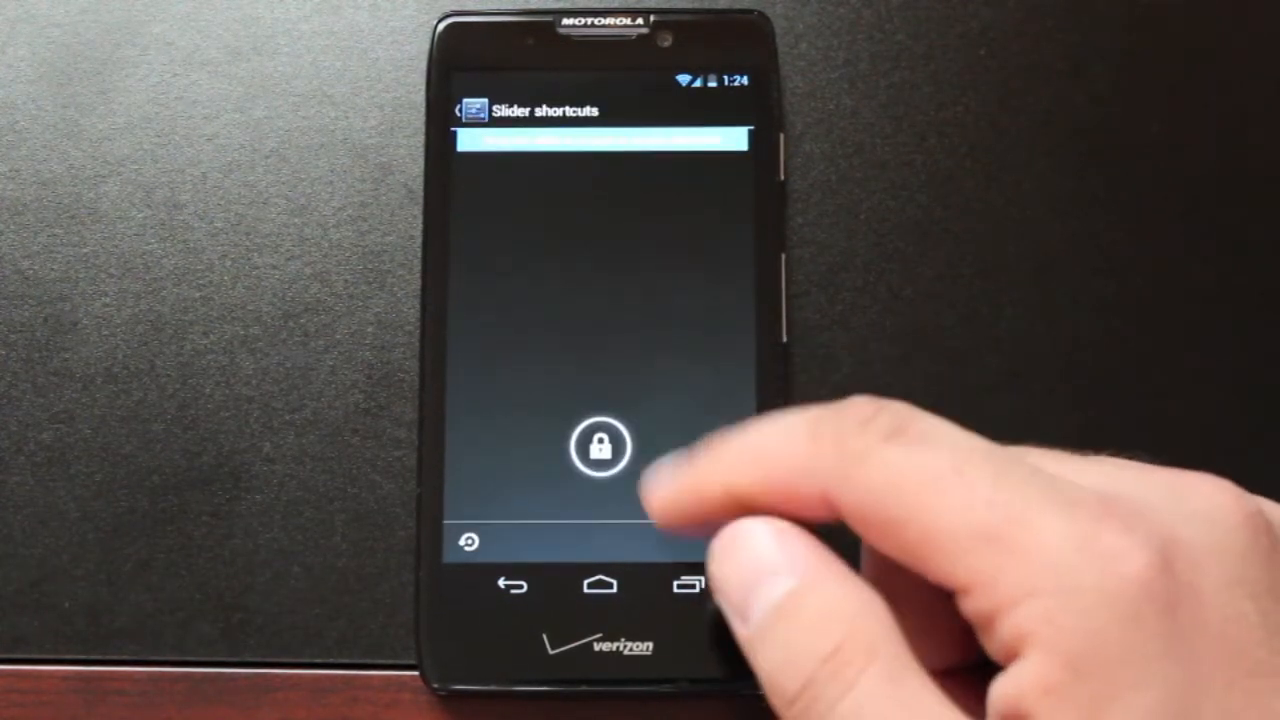
click(600, 448)
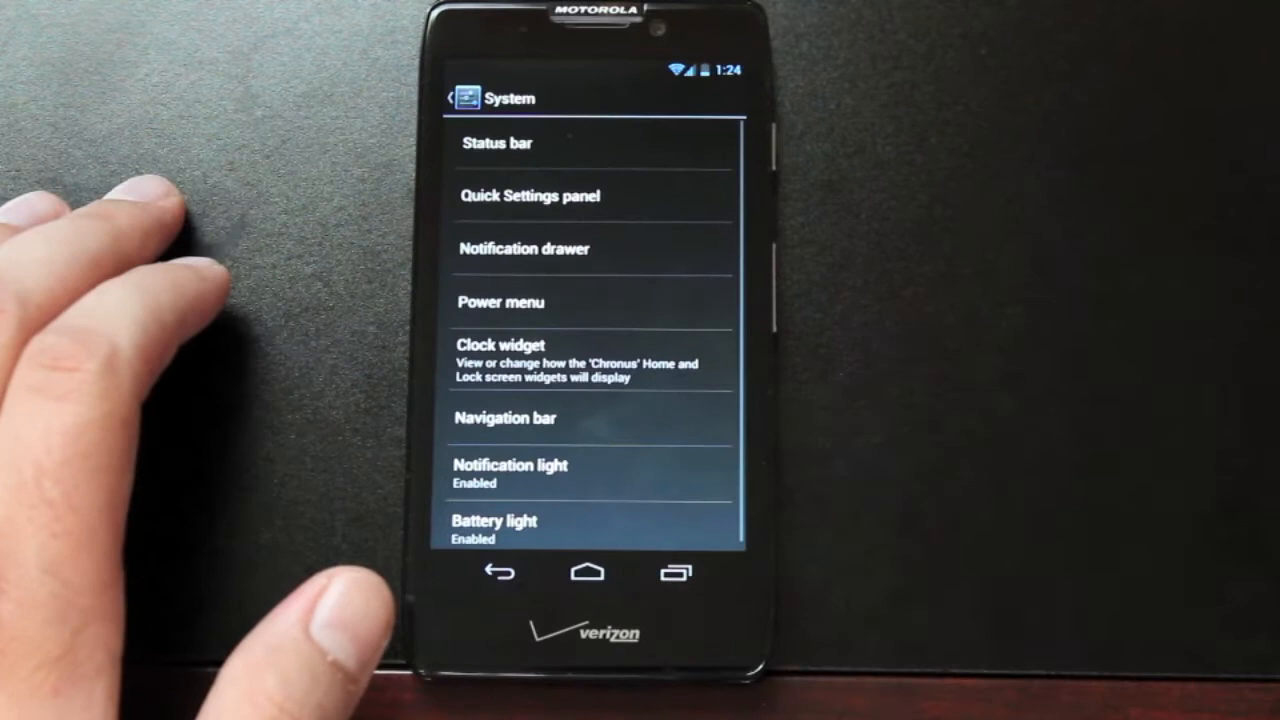
Enable the status bar clock and switch battery status style to percentage.
click(496, 142)
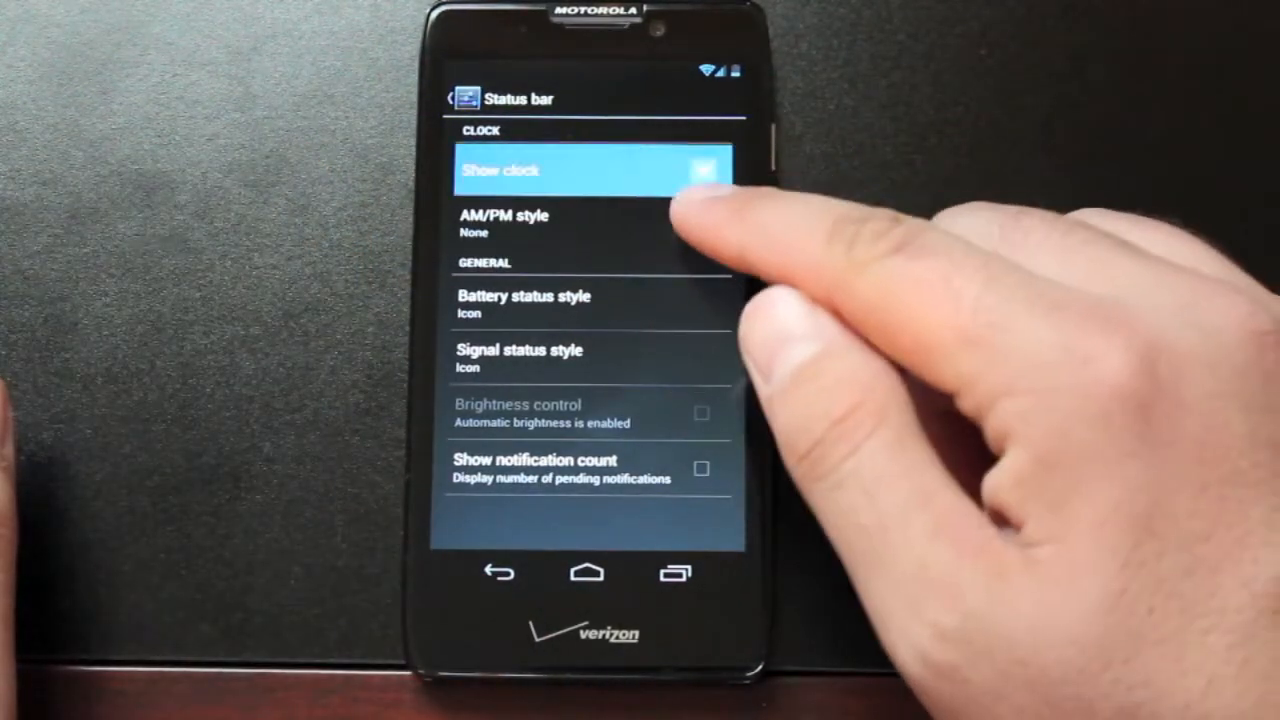
click(590, 170)
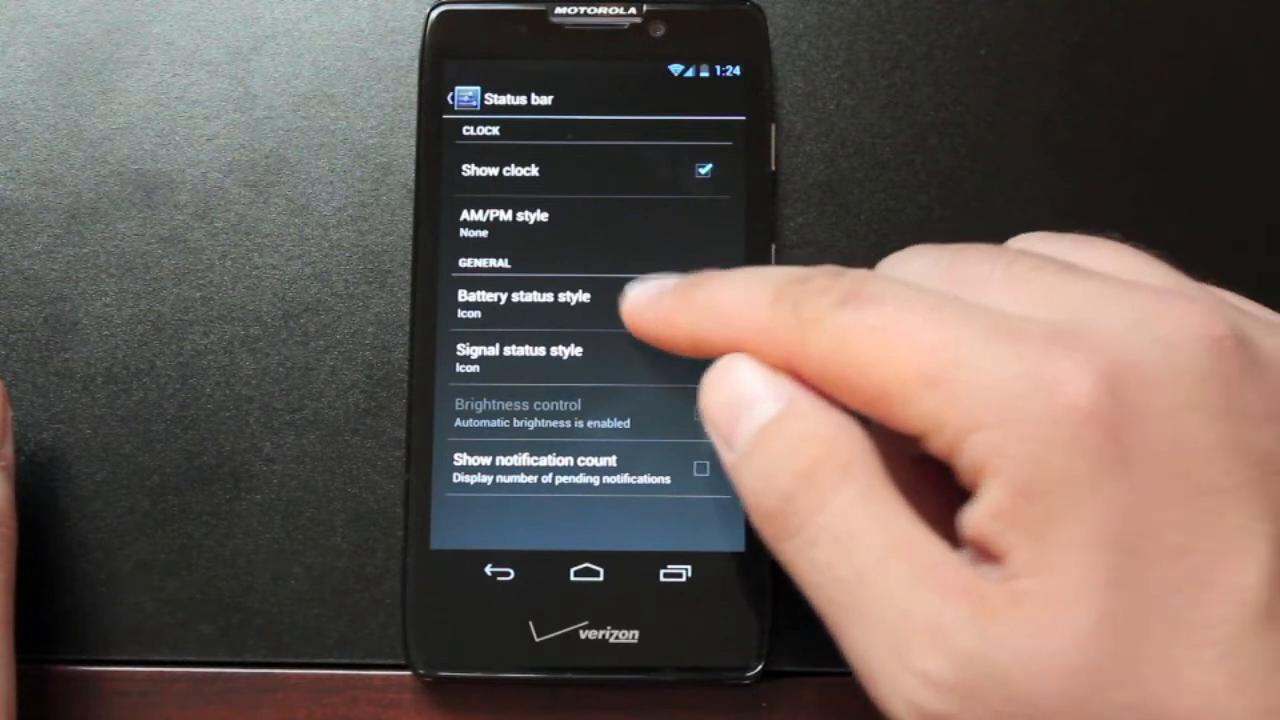
click(522, 304)
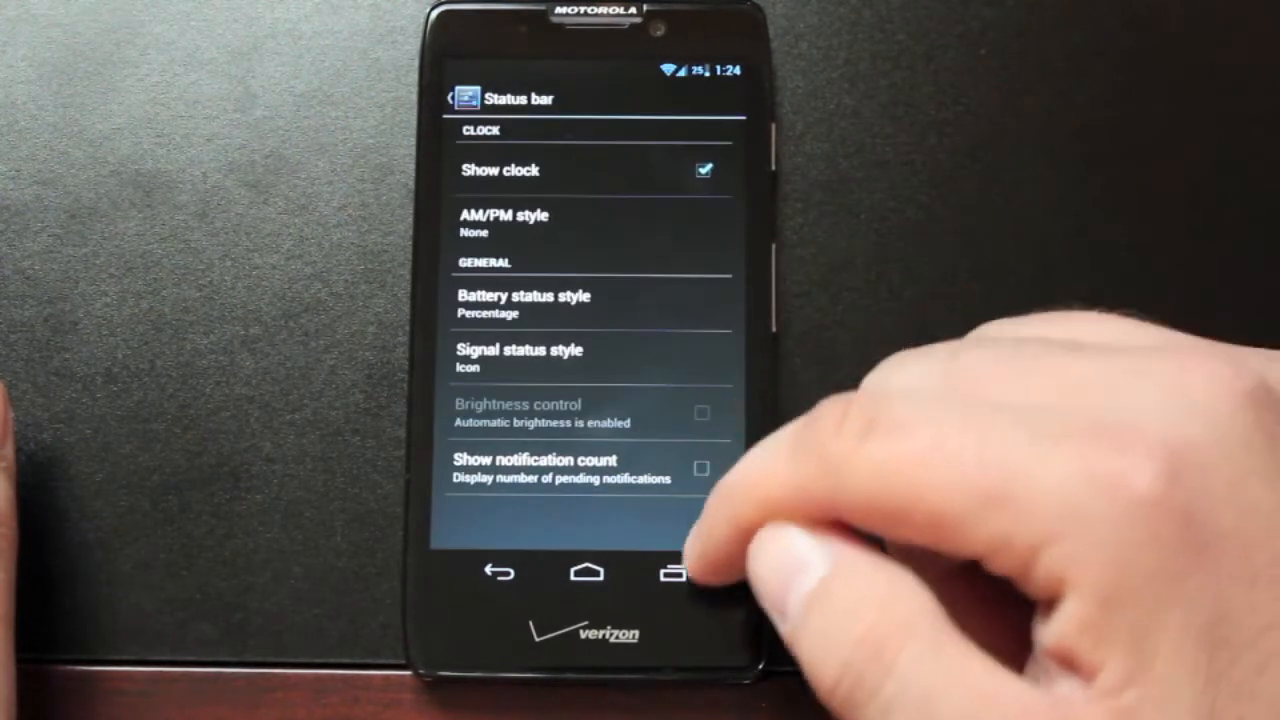
mouse_move(720, 500)
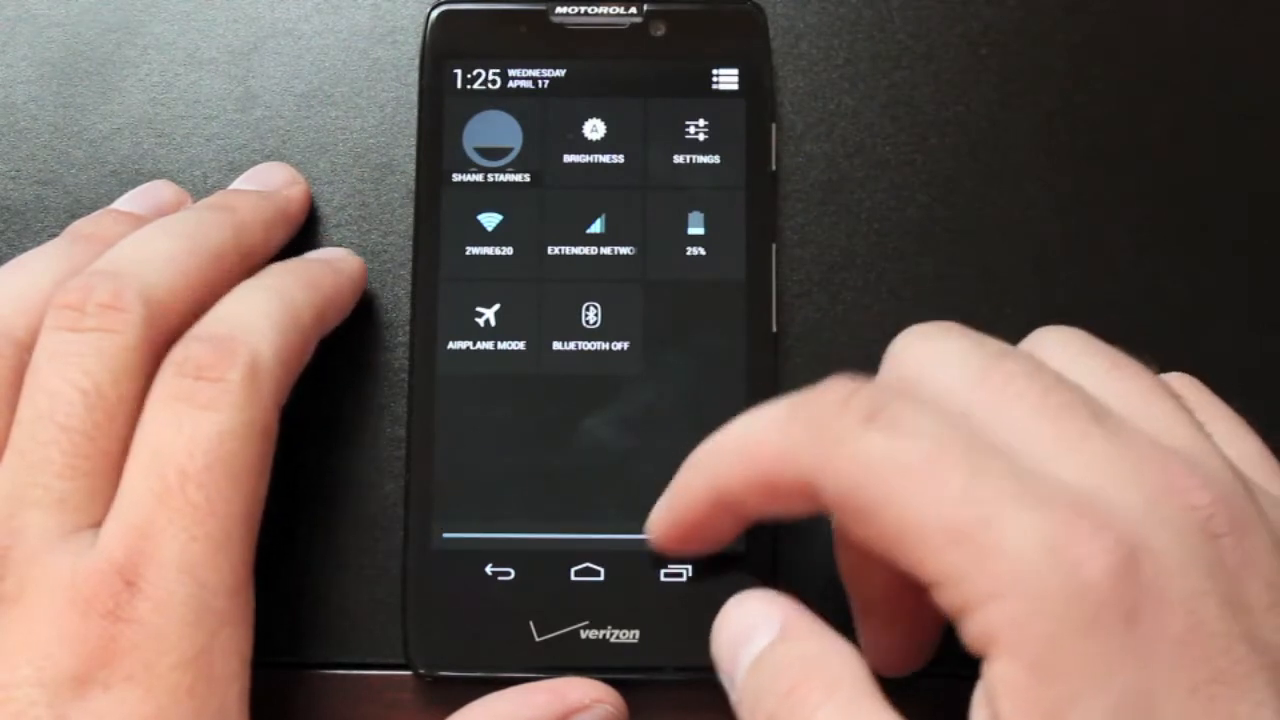
Browse Quick Settings Tiles and layout and the tile chooser, then return to System settings.
click(694, 140)
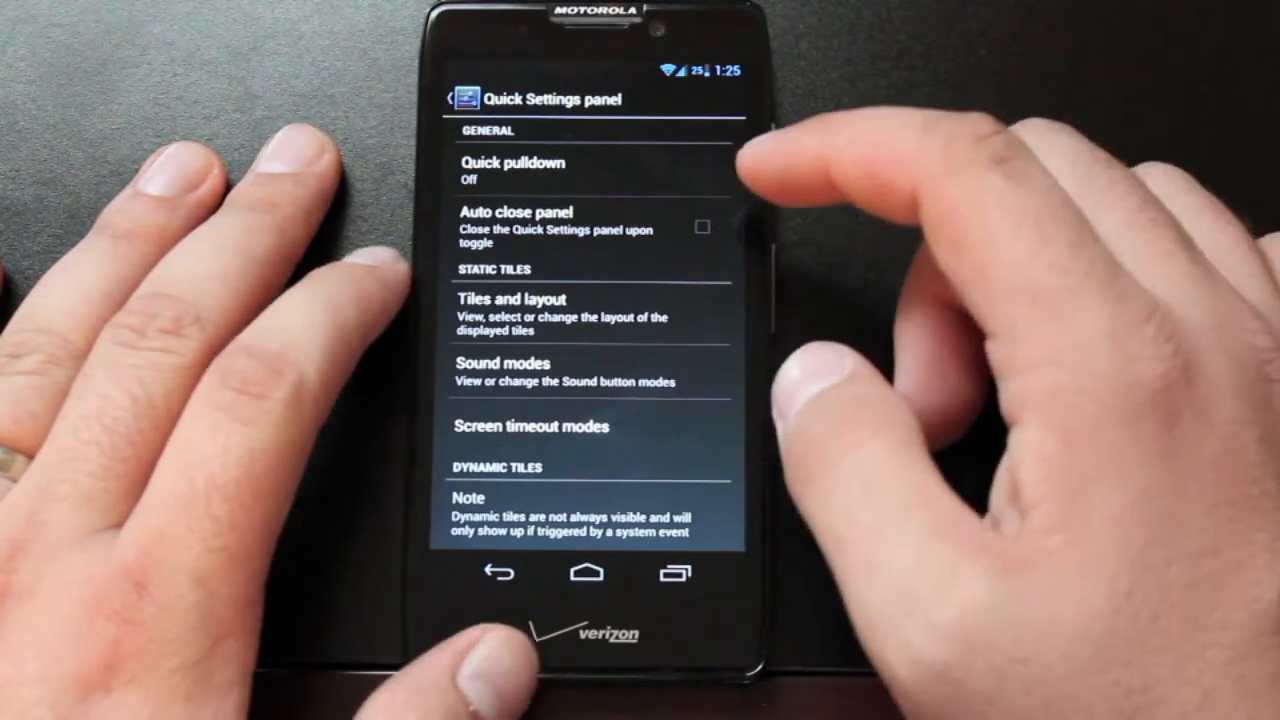
click(510, 298)
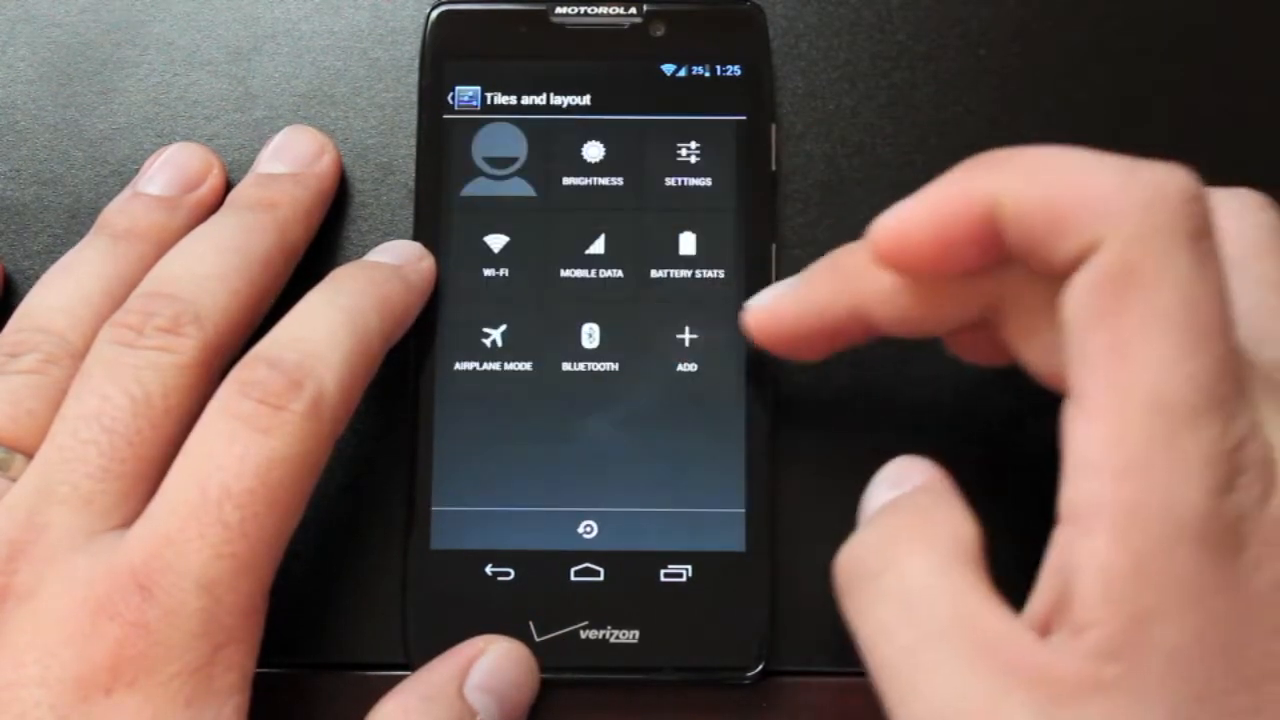
click(686, 344)
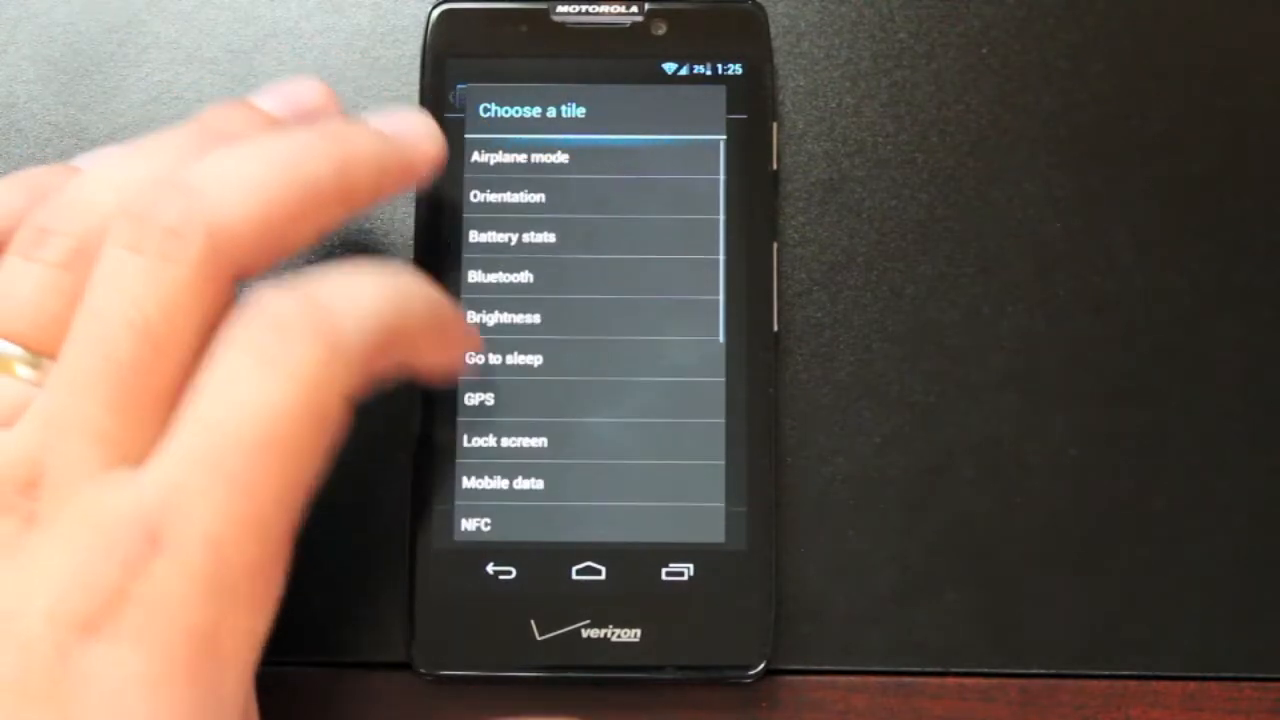
scroll(down, 3)
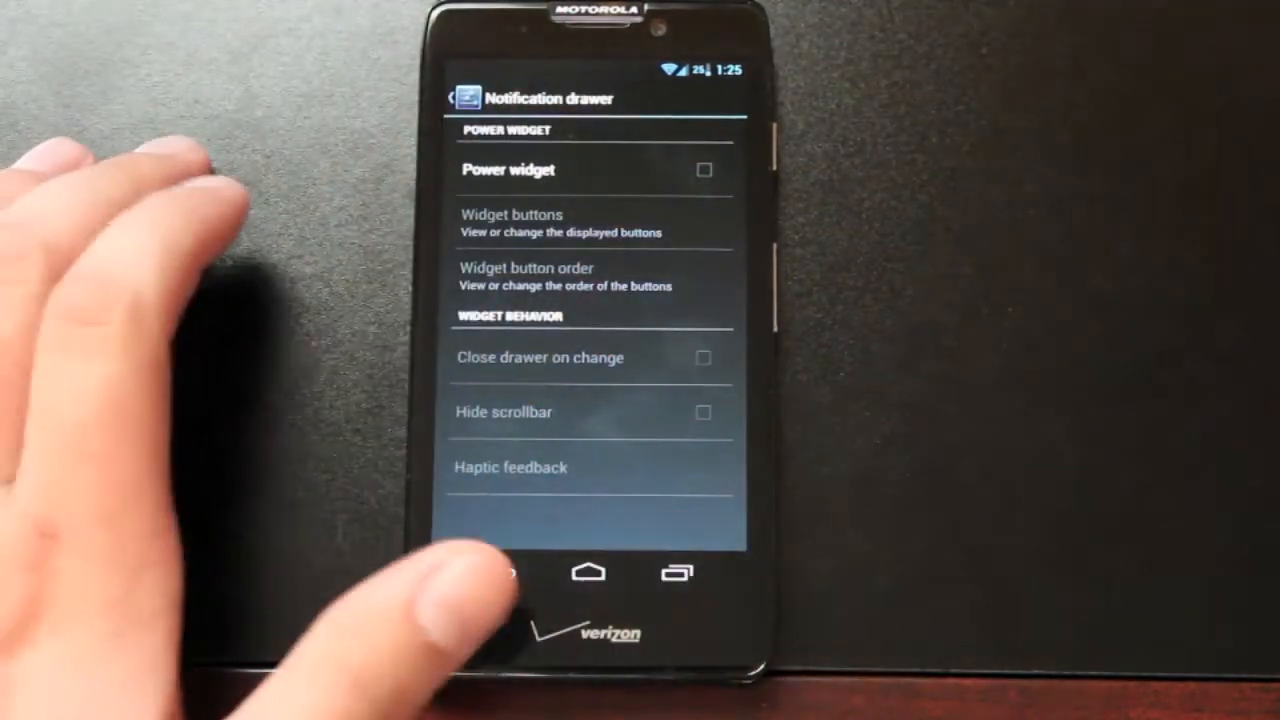
click(704, 168)
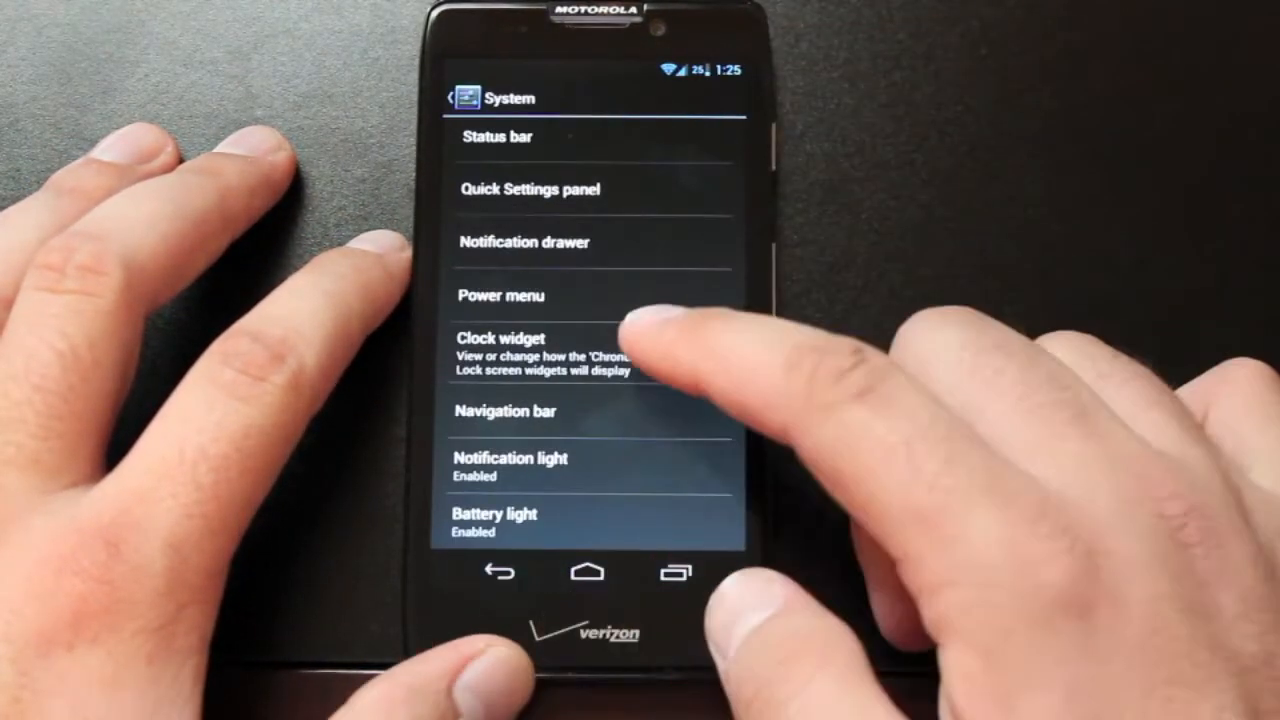
Leave System settings and show the app drawer of installed apps.
click(504, 344)
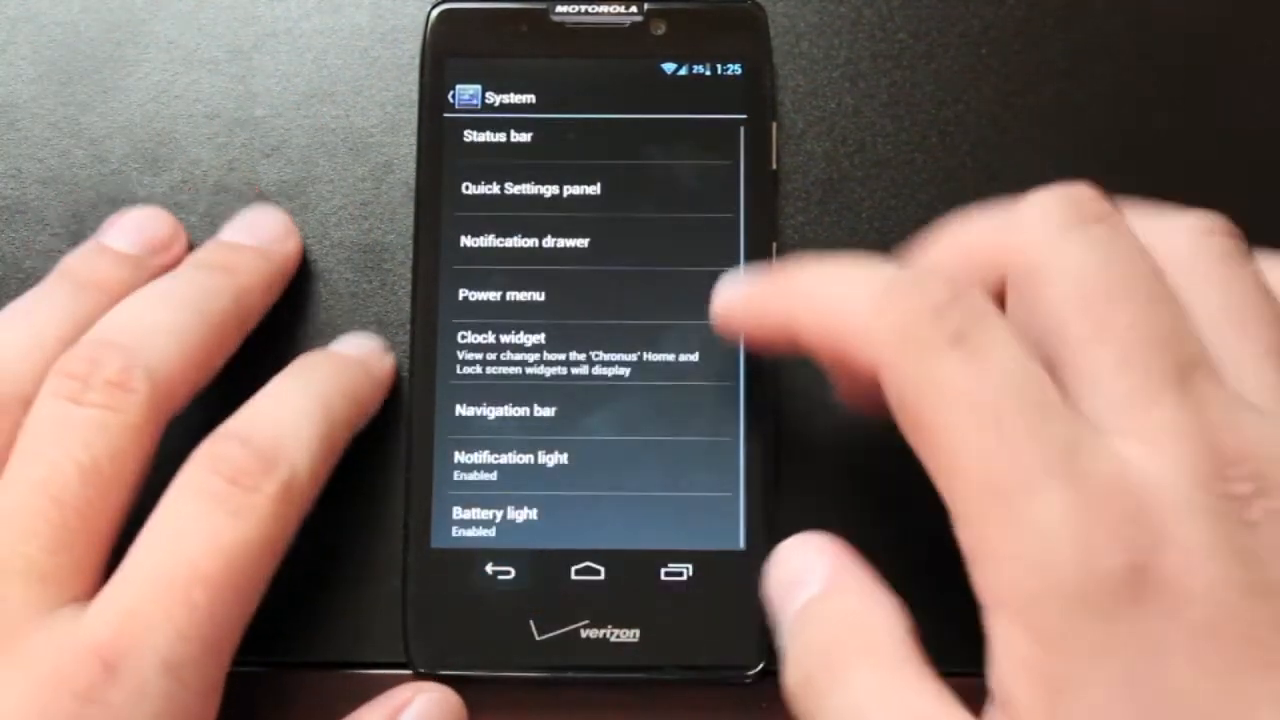
click(494, 518)
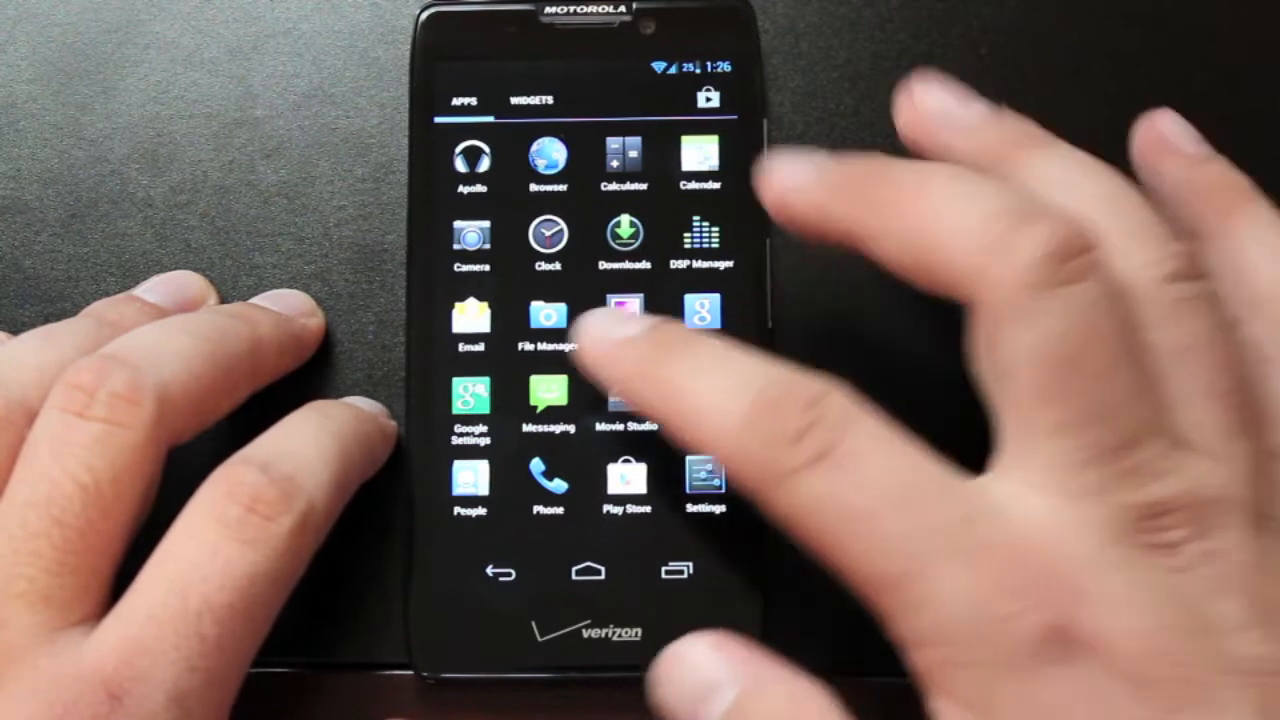
Return to the home screen and bring up the wallpaper chooser with the CyanogenMod mascot.
scroll(left, 3)
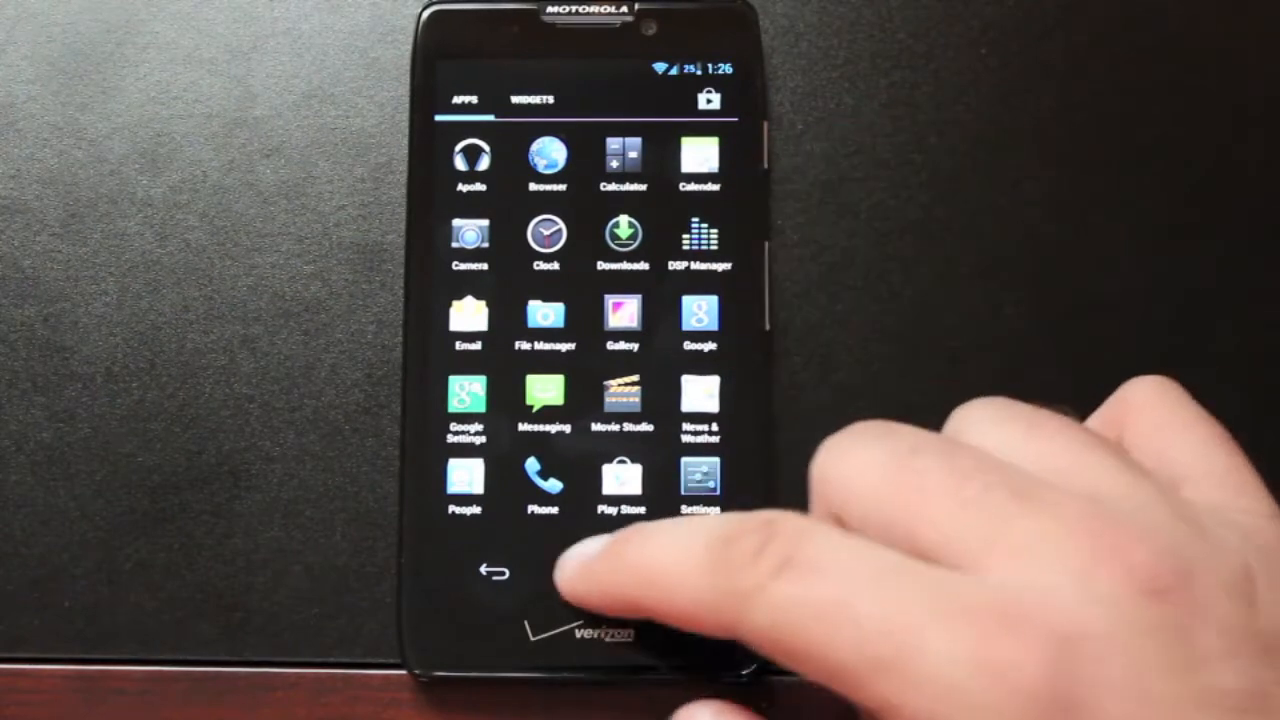
click(496, 570)
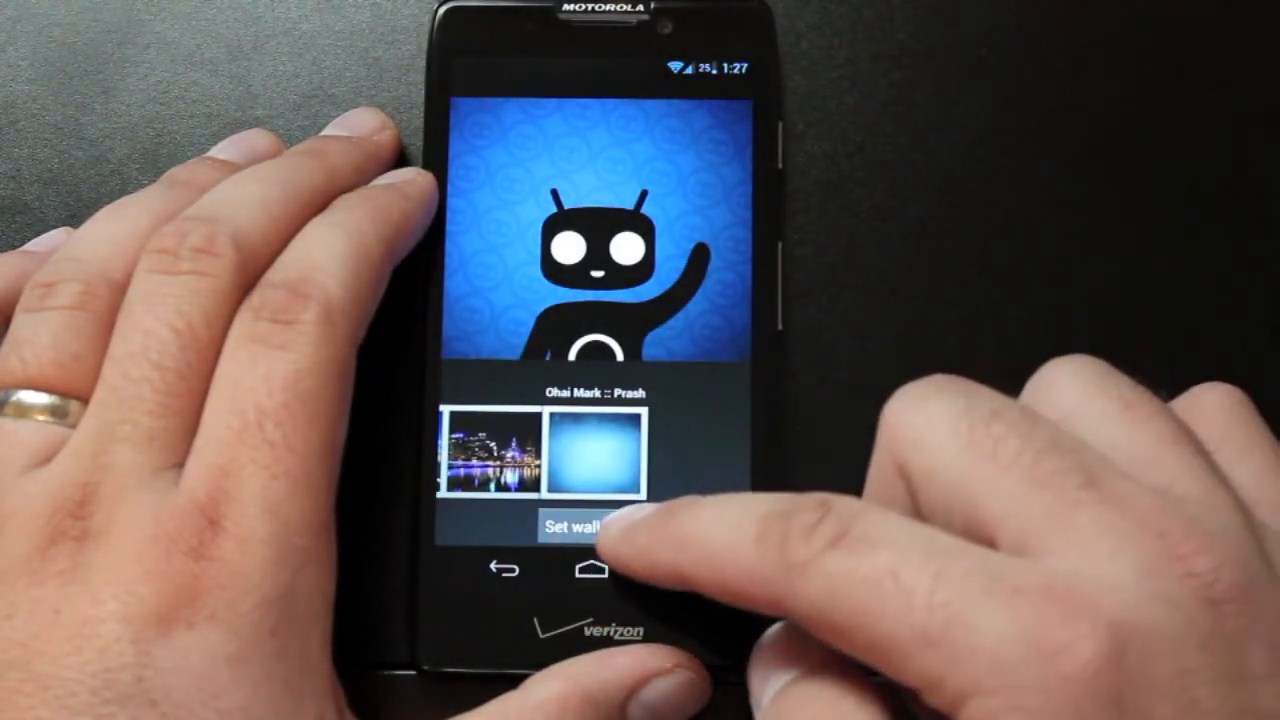
Set the mascot wallpaper and reboot the phone into Recovery.
click(576, 528)
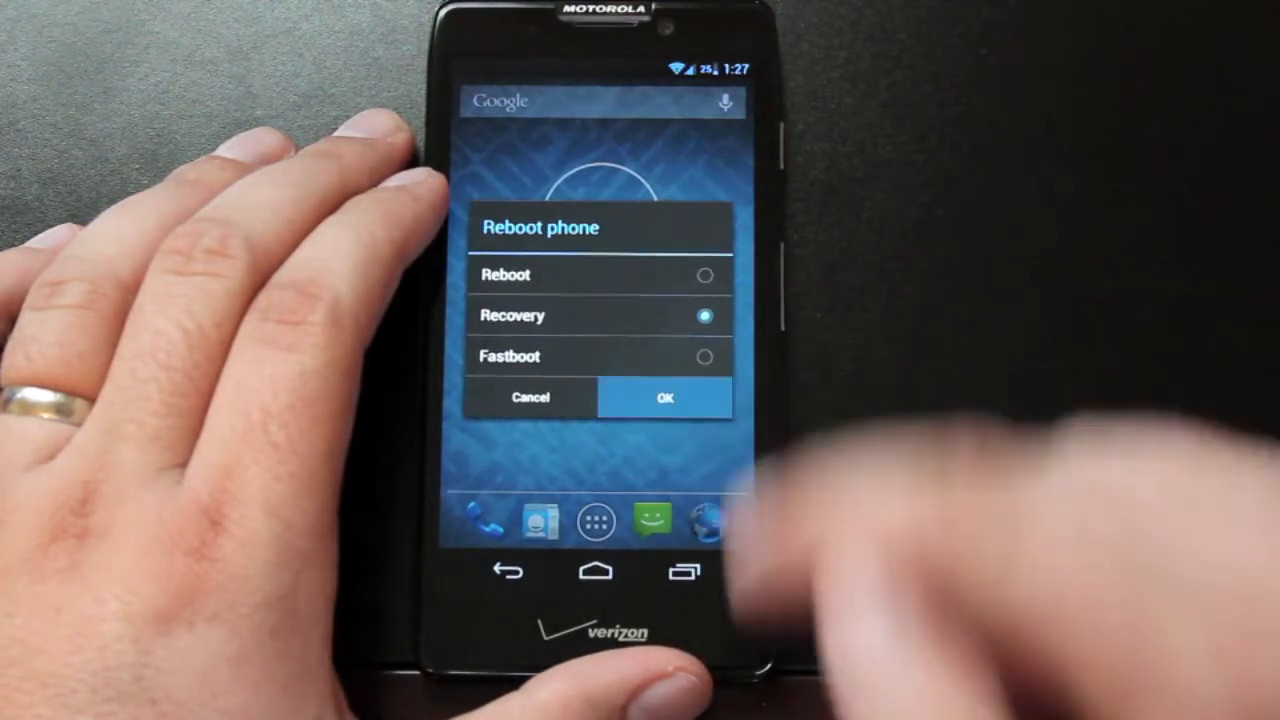
click(664, 396)
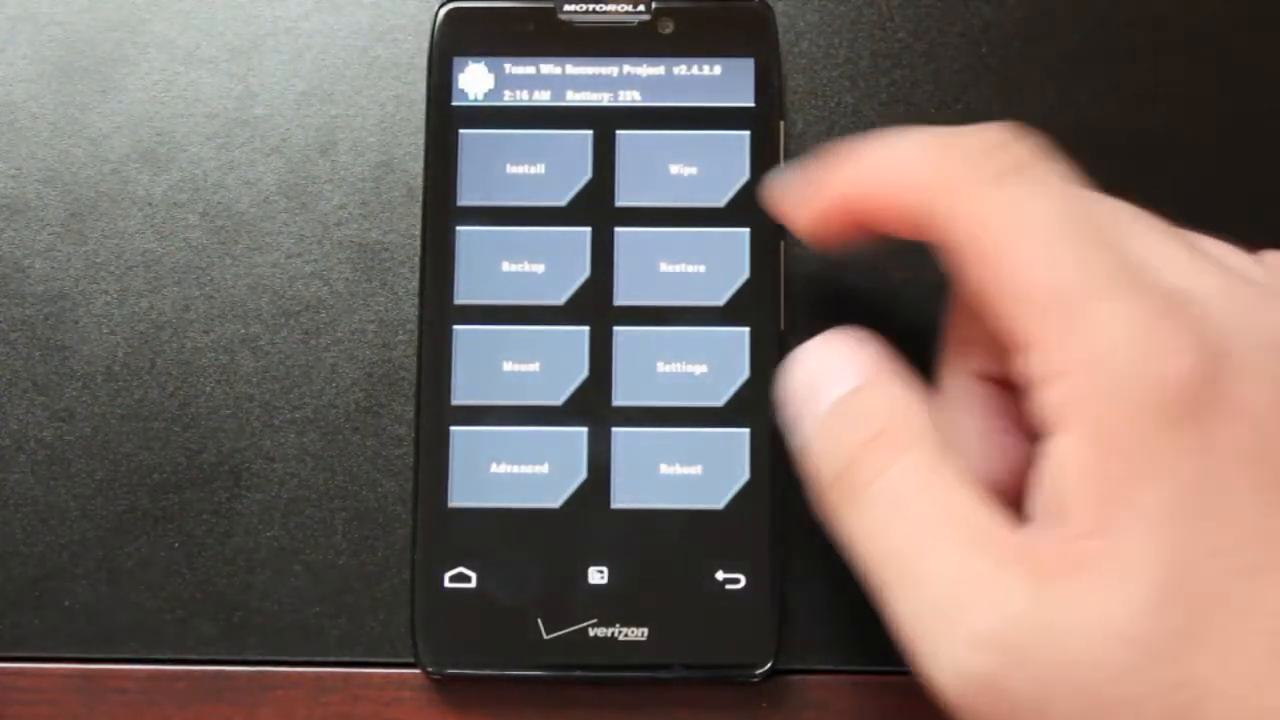
Wipe a partition from TWRP's Wipe menu and return to the main recovery menu.
click(680, 166)
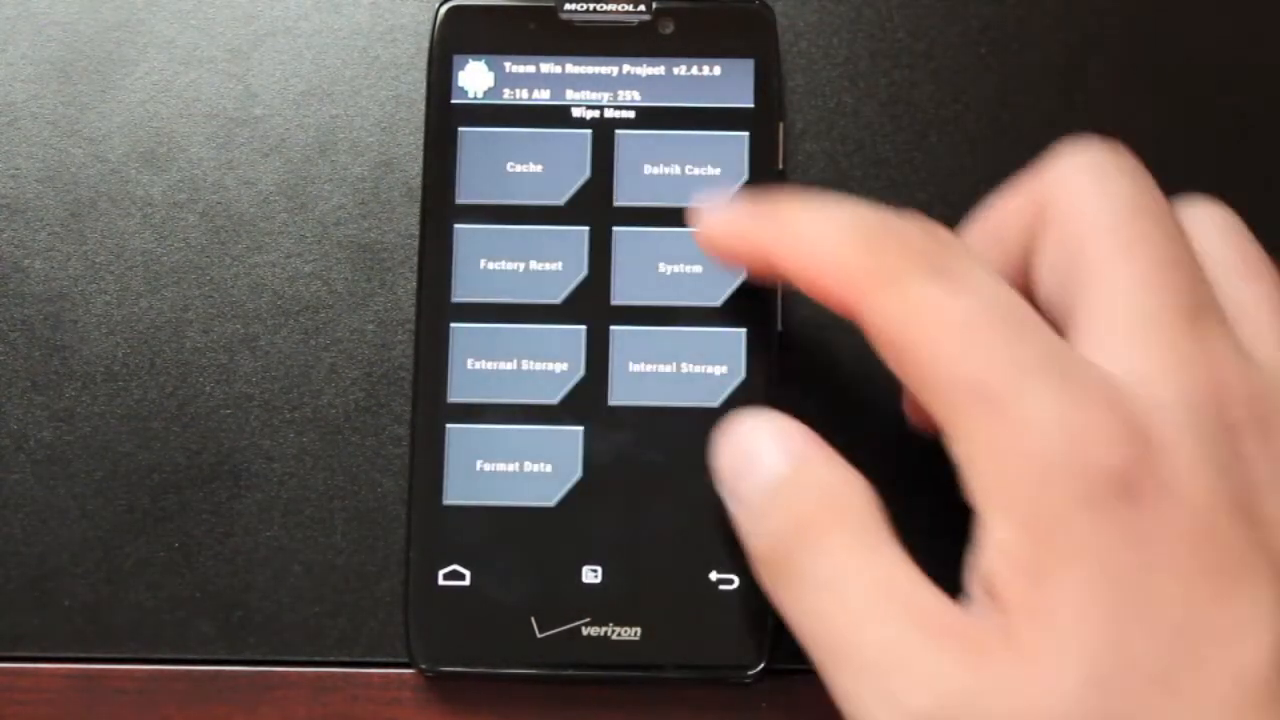
click(680, 170)
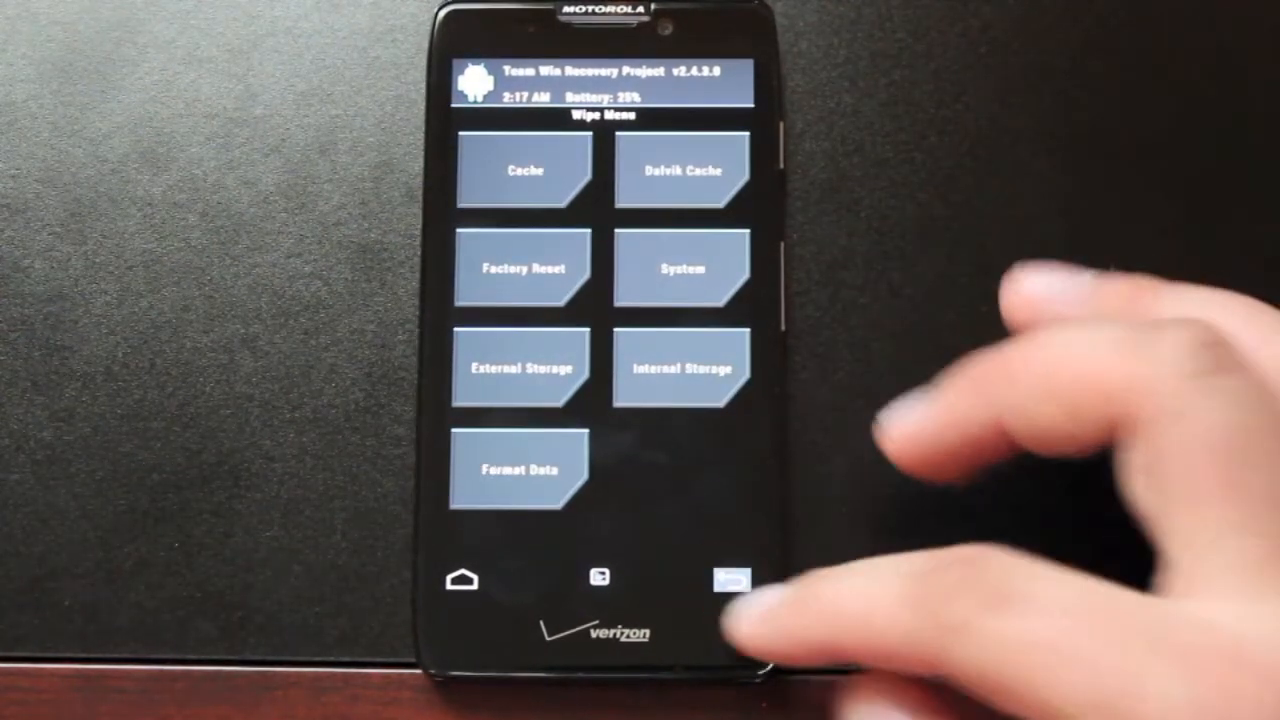
click(732, 580)
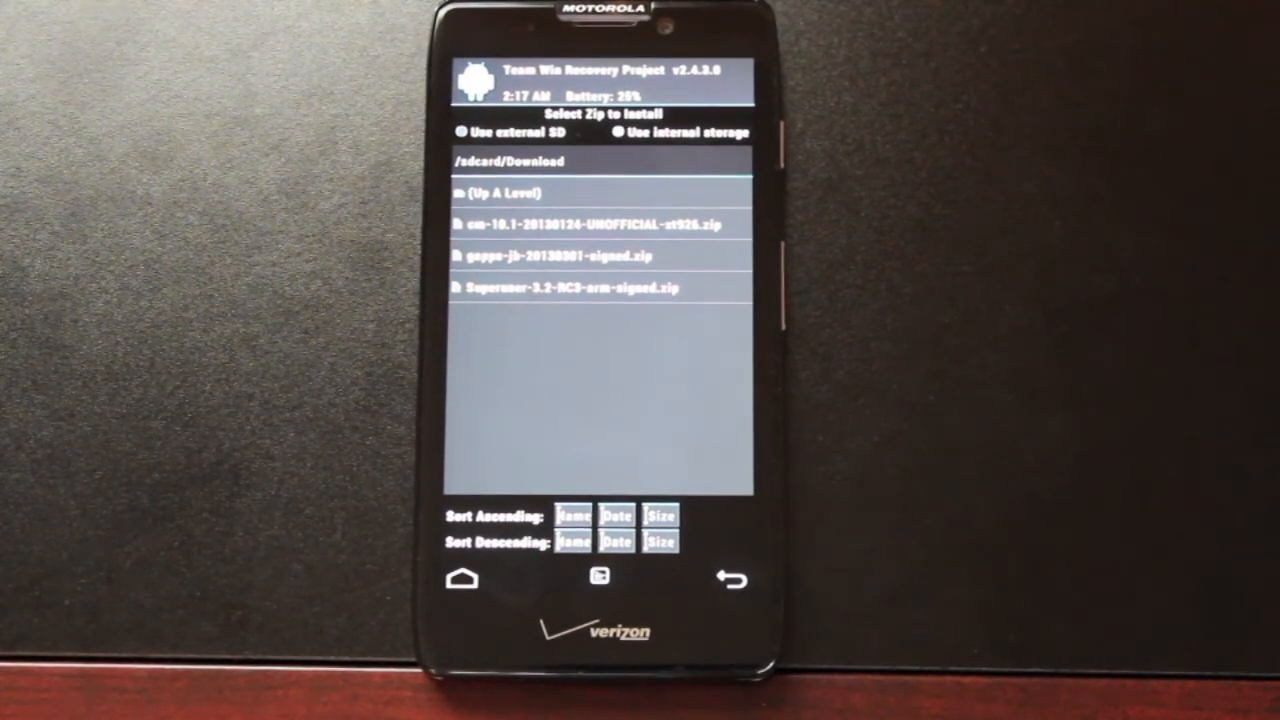
Queue gapps-jb-20130301-signed.zip for flashing and choose Add More Zips.
click(584, 224)
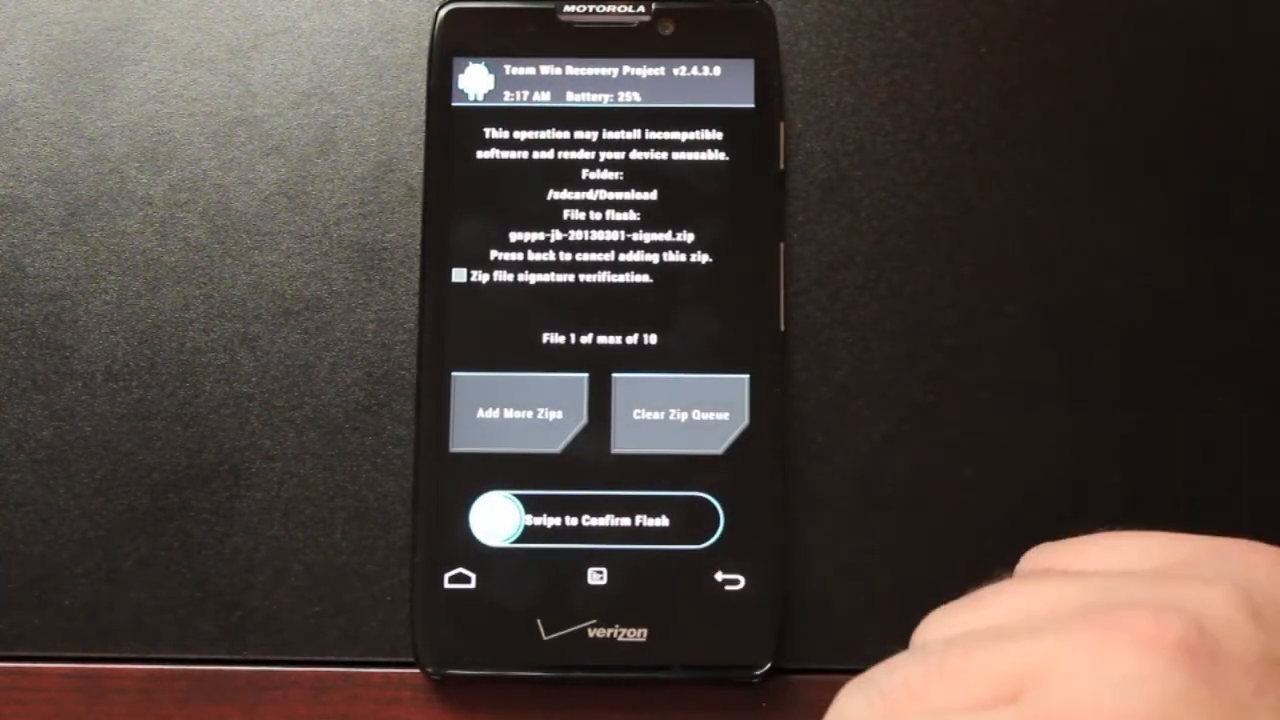
click(518, 414)
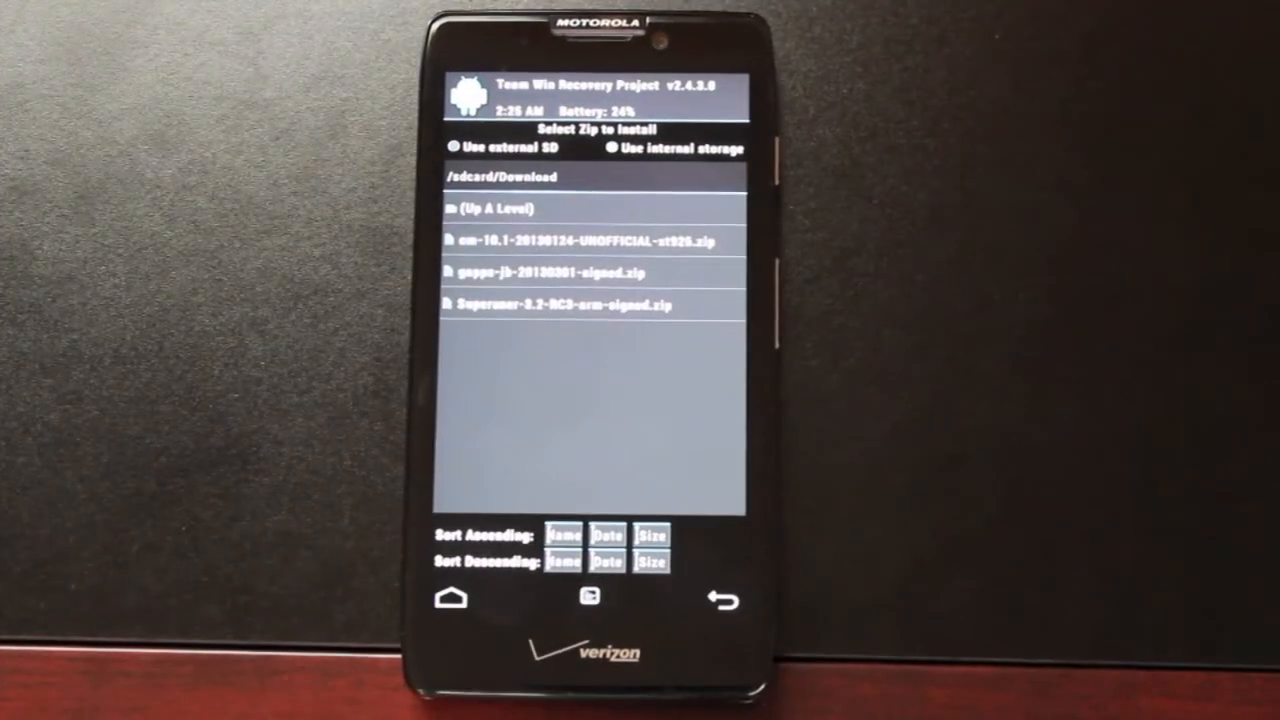